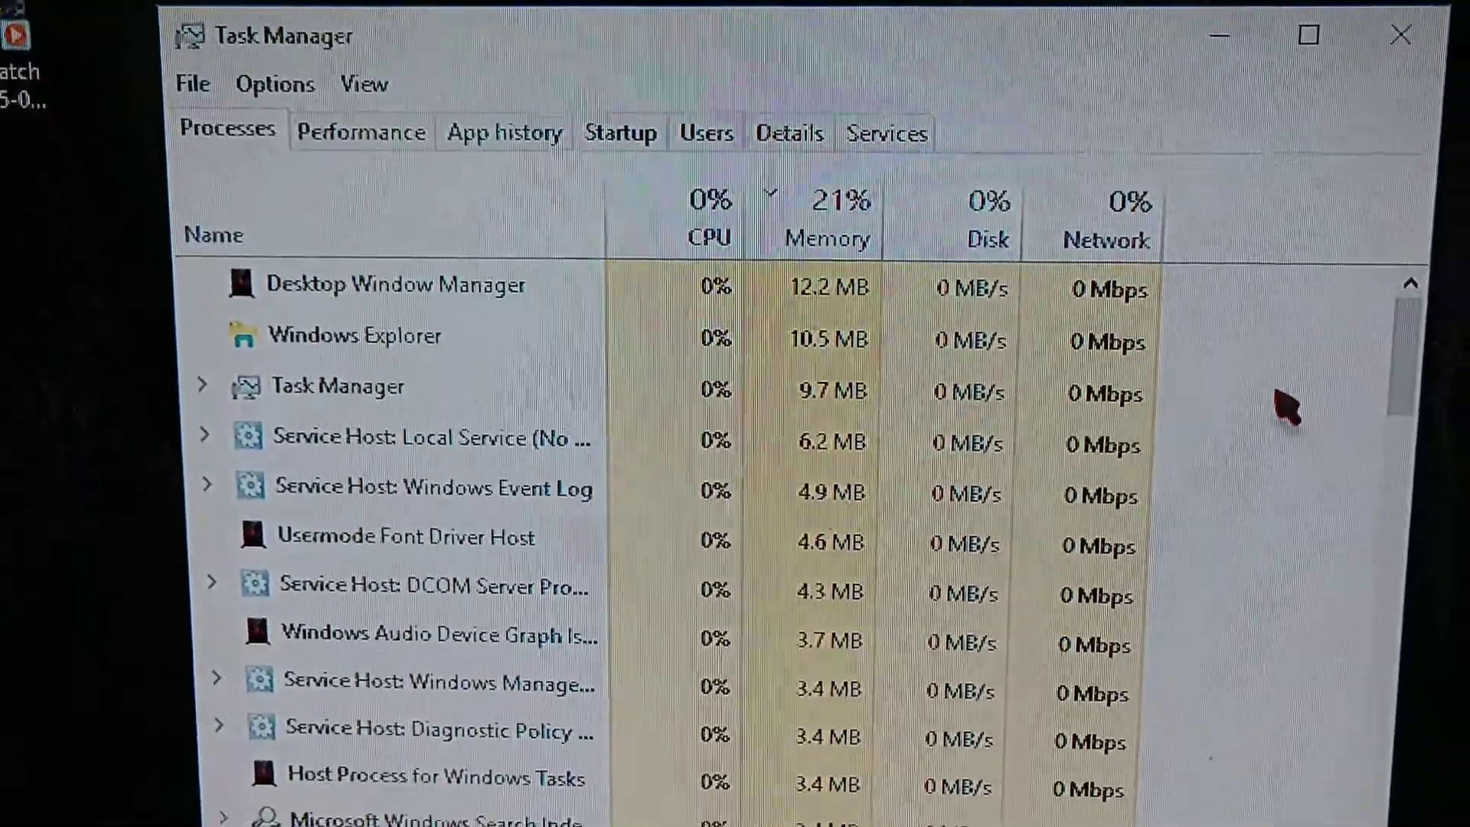
{"action": "scroll", "scroll_direction": "down", "scroll_amount": 3}
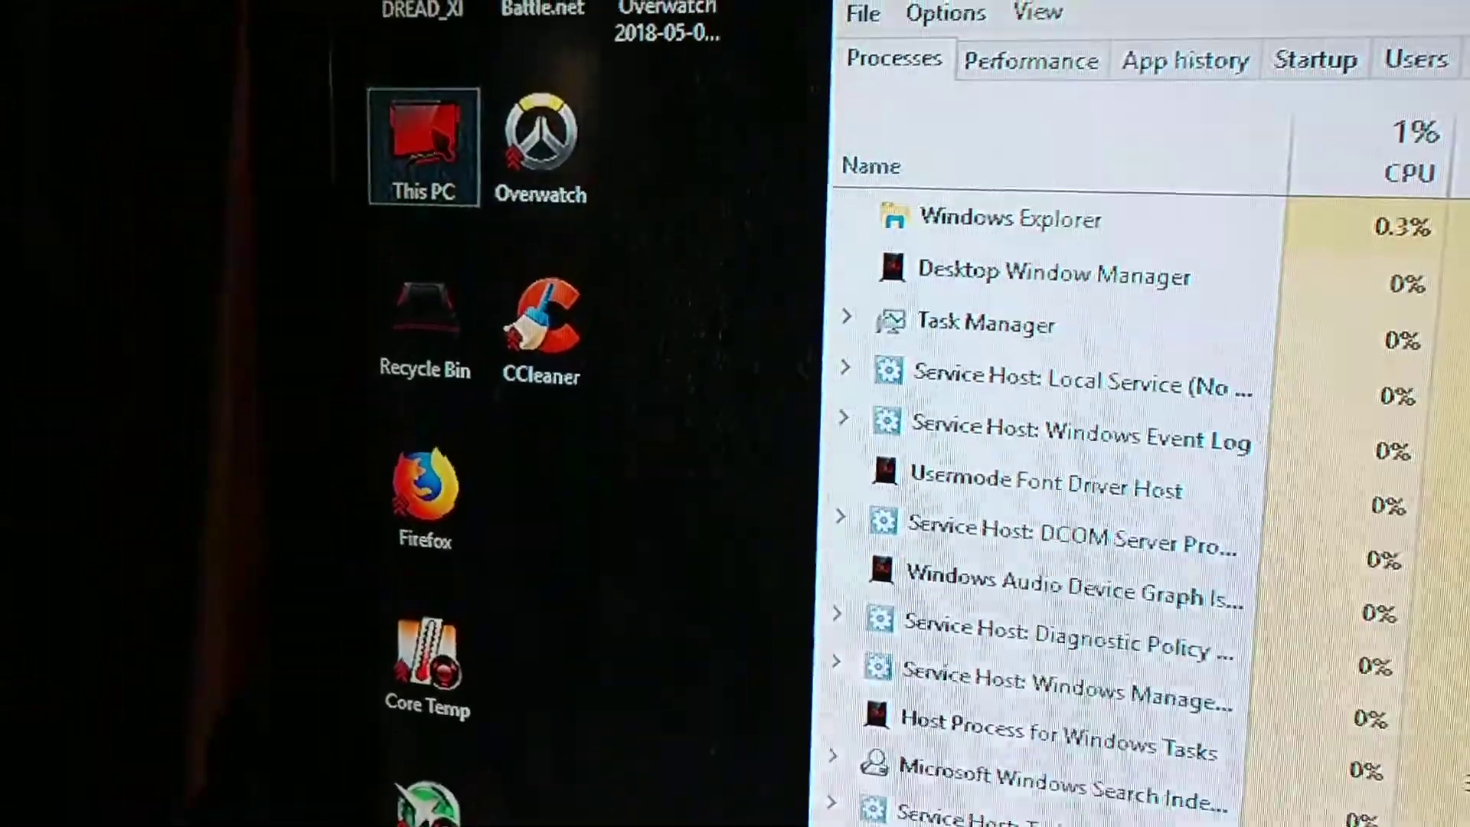
{"action": "right_click", "coordinate": [422, 150]}
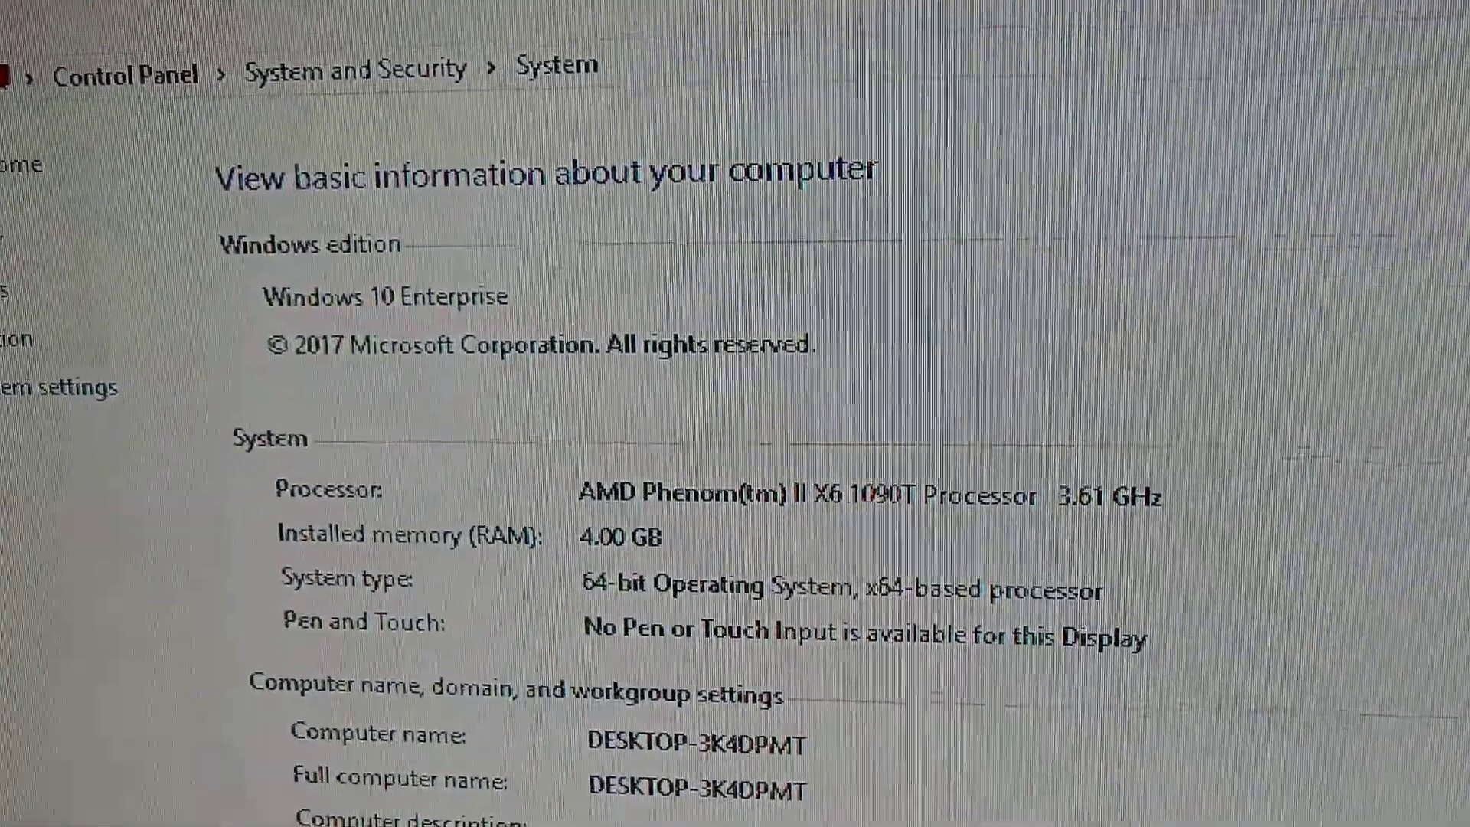
{"action": "scroll", "scroll_direction": "down", "scroll_amount": 3}
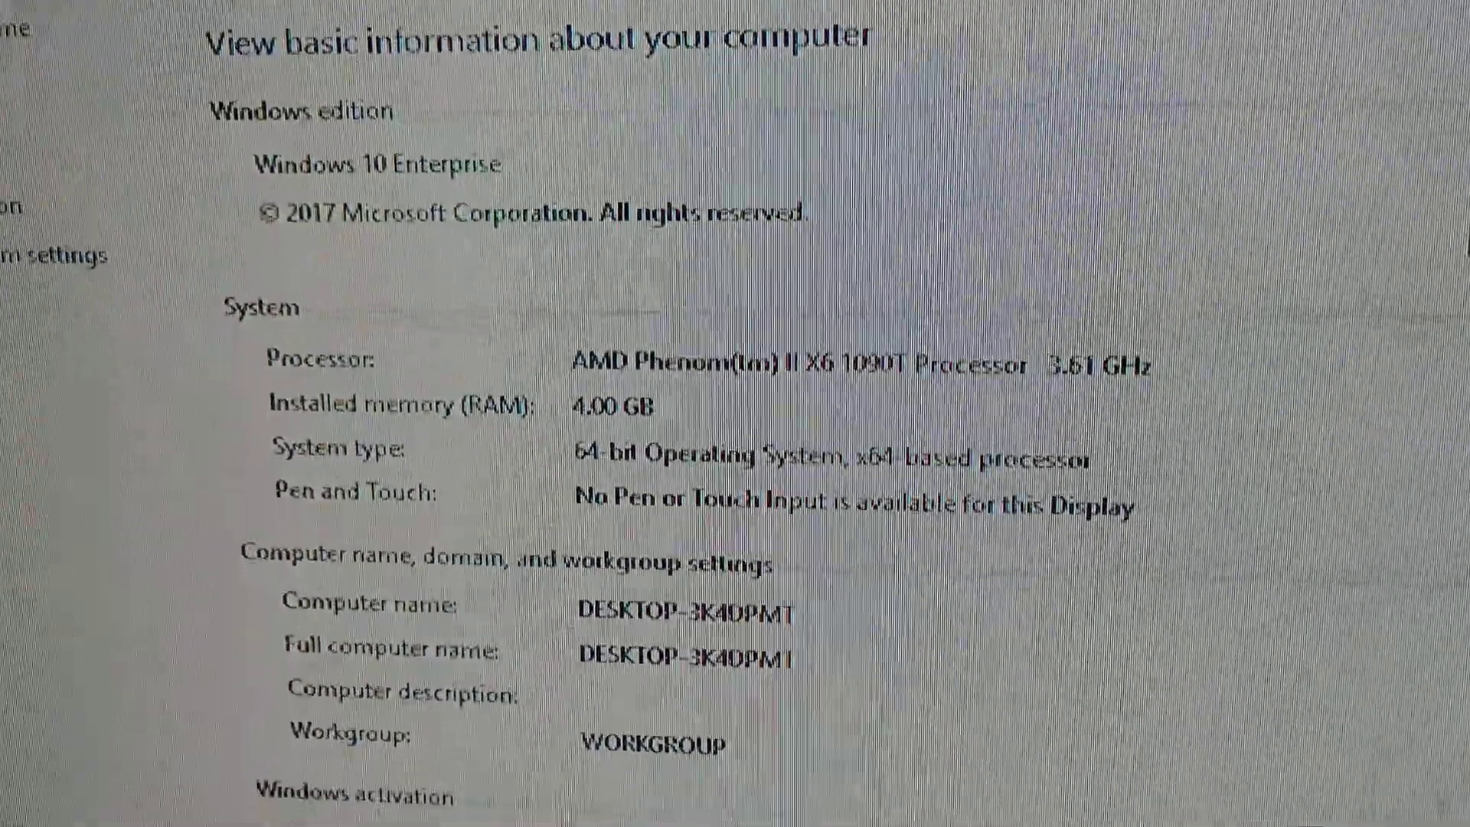
{"action": "scroll", "scroll_direction": "down", "scroll_amount": 3}
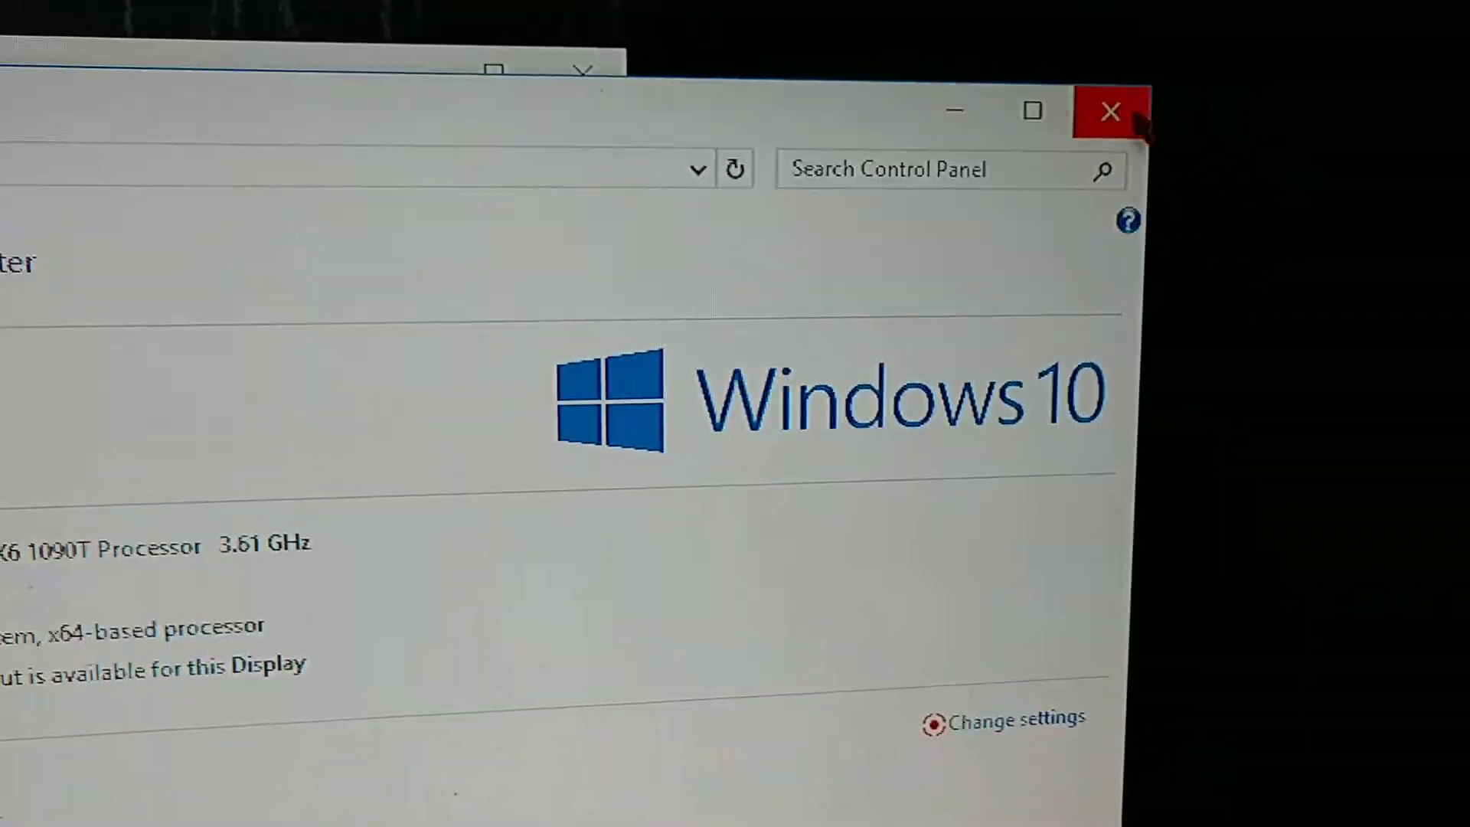
{"action": "left_click", "coordinate": [1111, 111]}
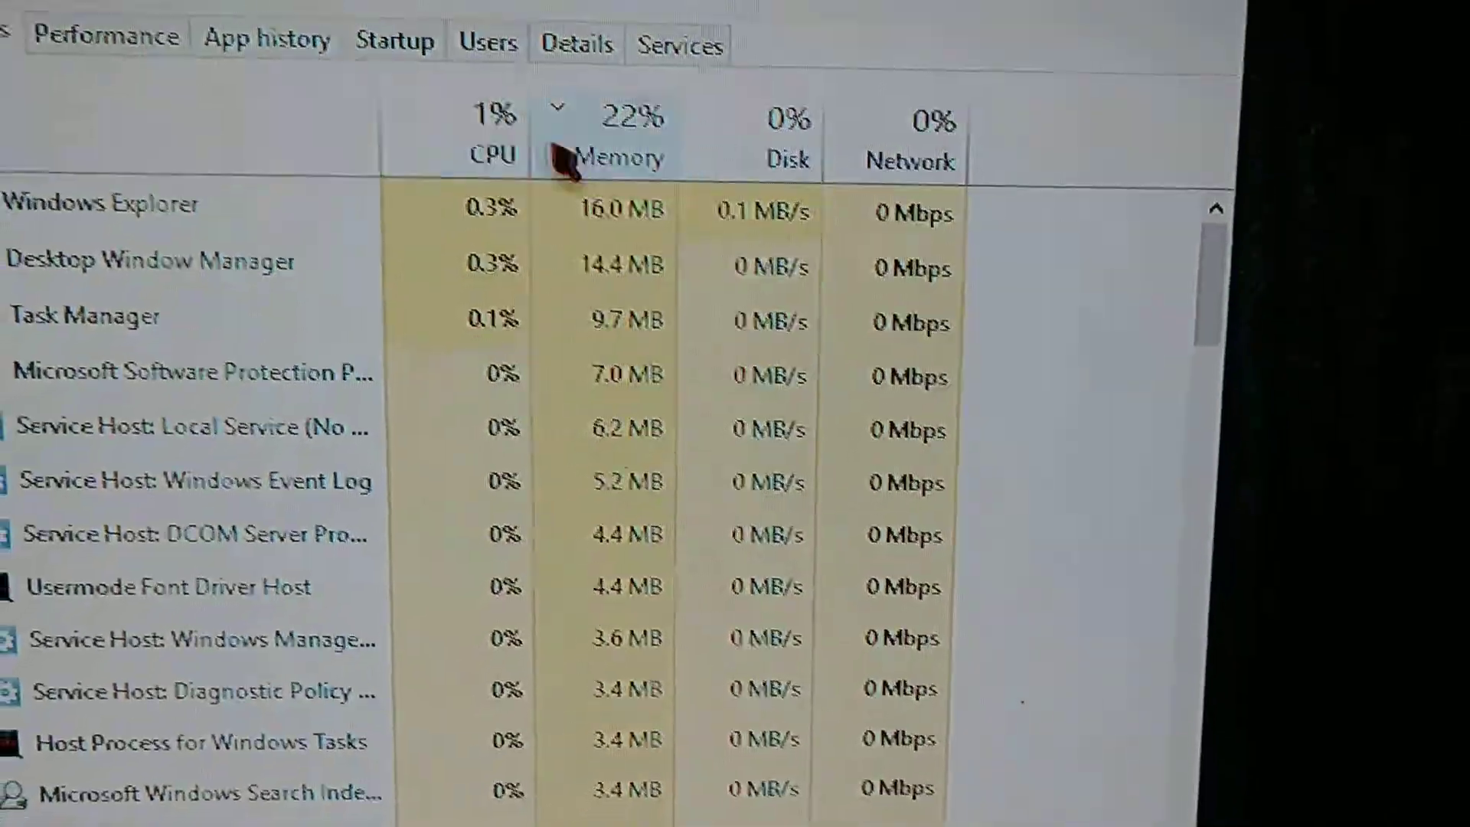